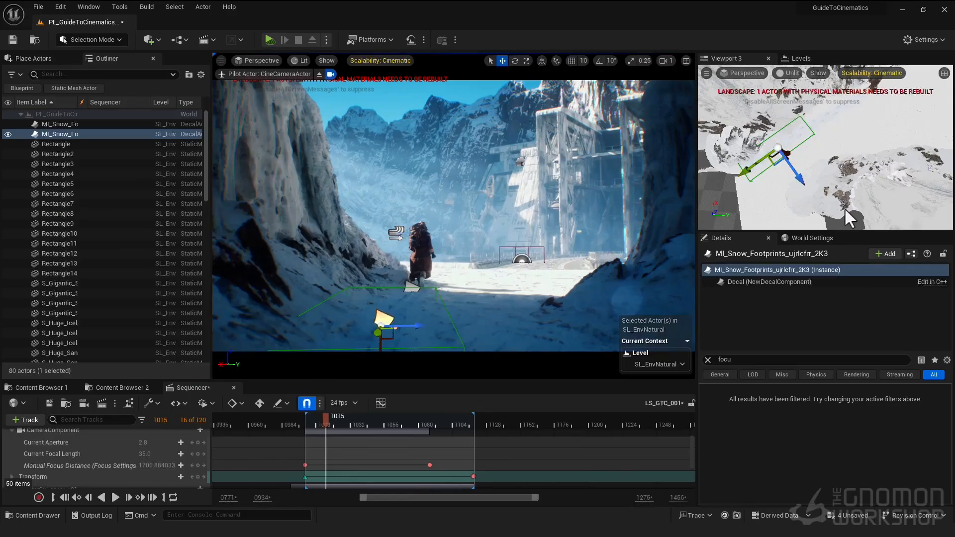
Step: Scrub the Sequencer playhead to preview the figure walking toward the fortress
drag(330, 416, 287, 424)
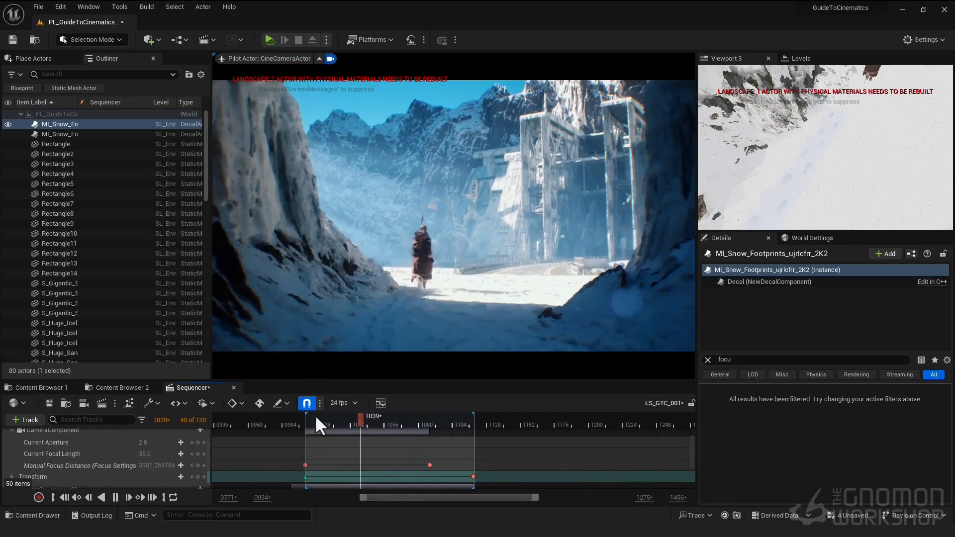
drag(359, 417, 332, 416)
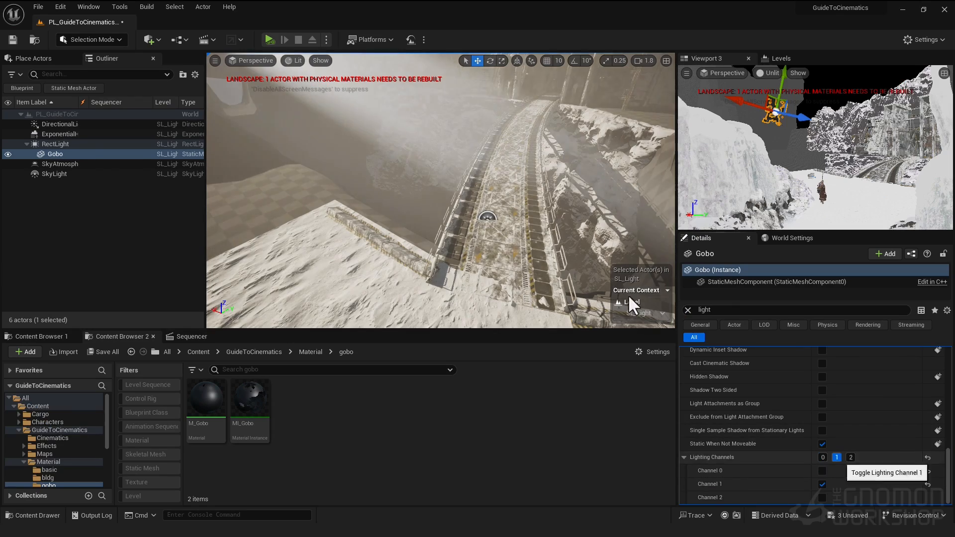
Step: Set the RectLight's lighting channels, select ExponentialHeightFog, and bring up MI_Gobo for editing
click(56, 143)
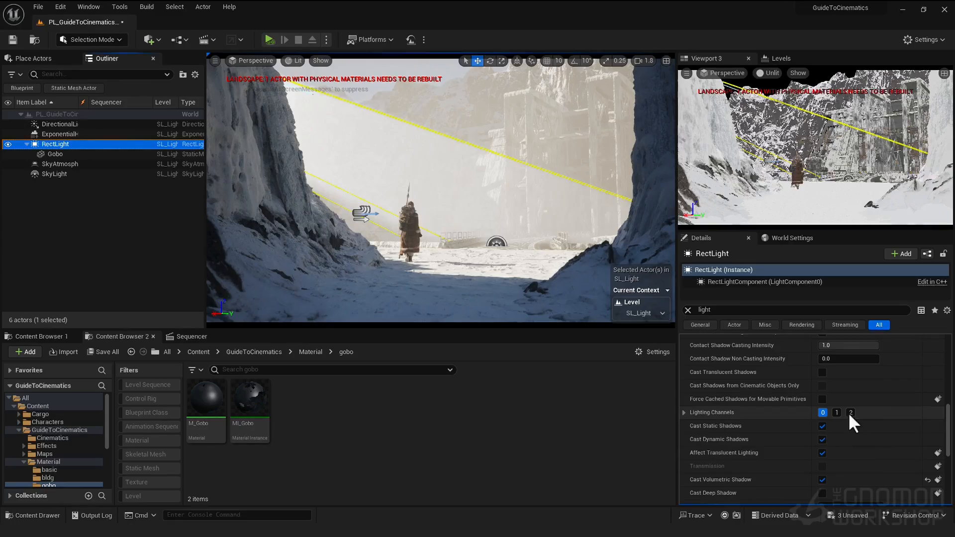
click(837, 412)
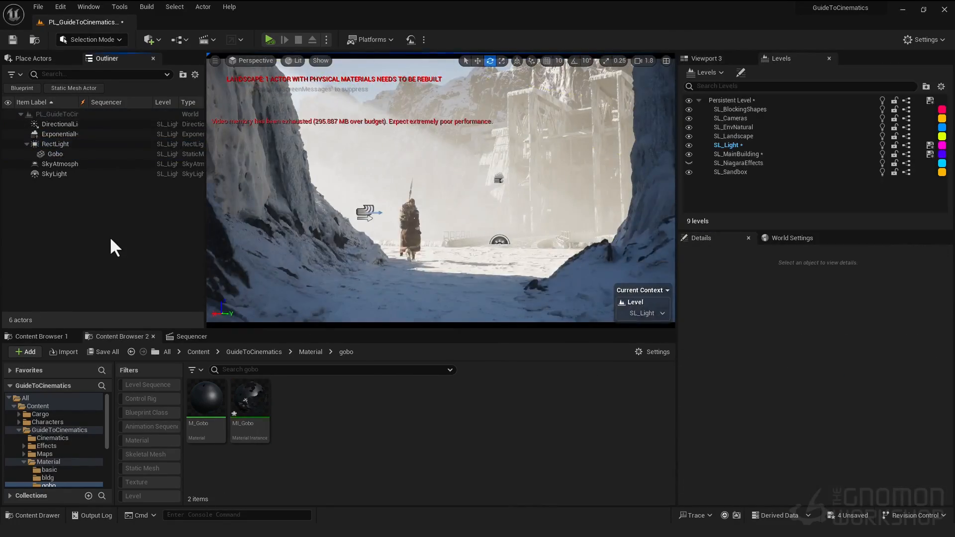
click(59, 135)
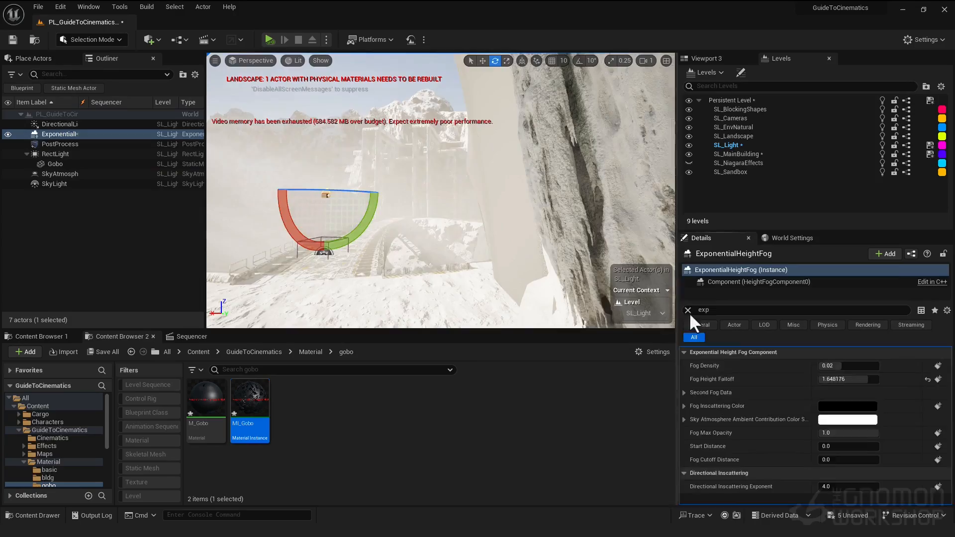
double_click(248, 395)
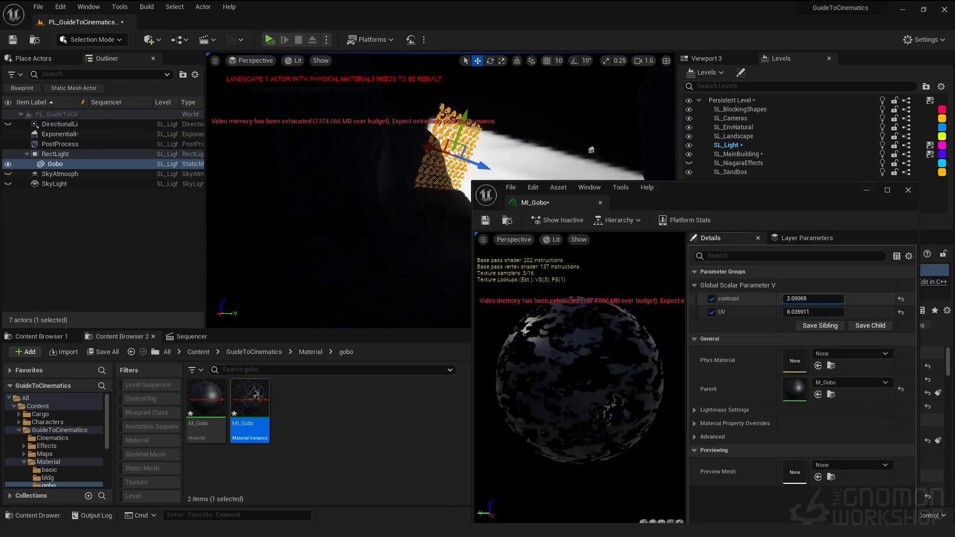